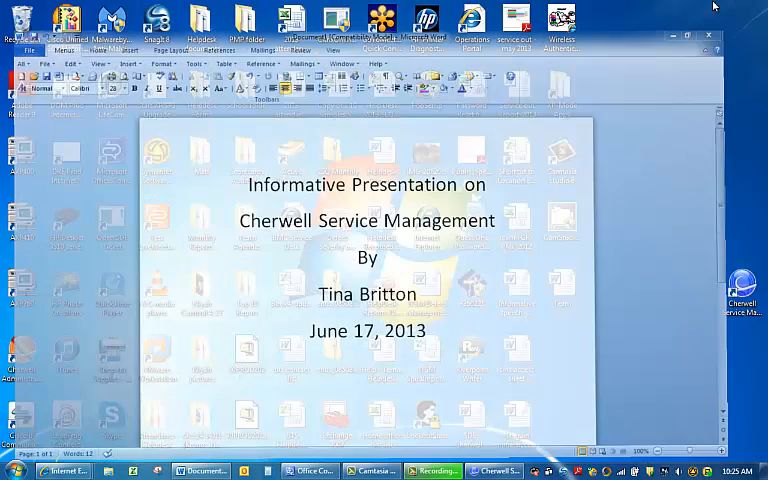
Minimize the Word document with the Cherwell presentation title page
{"action": "left_click", "coordinate": [697, 33]}
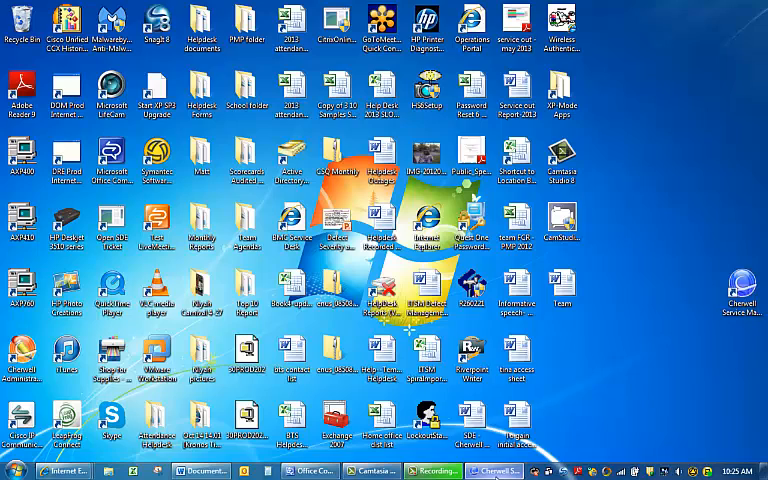
Launch Cherwell Service Management and show the New HelpDesk Tickets list
{"action": "left_click", "coordinate": [492, 471]}
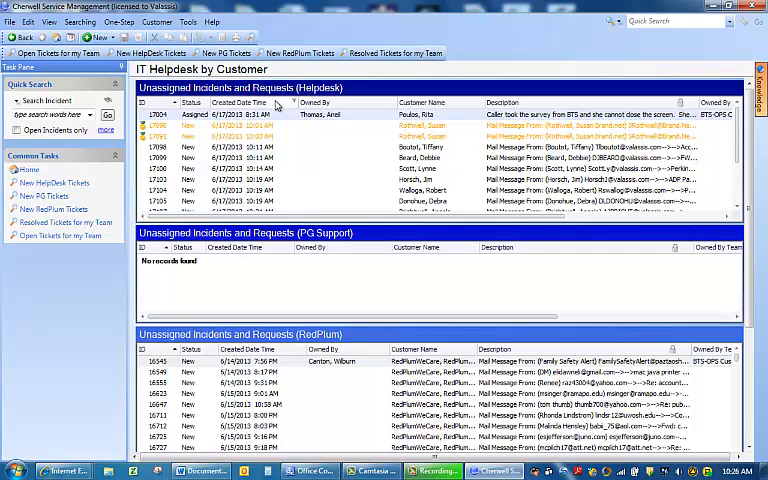
{"action": "mouse_move", "coordinate": [270, 128]}
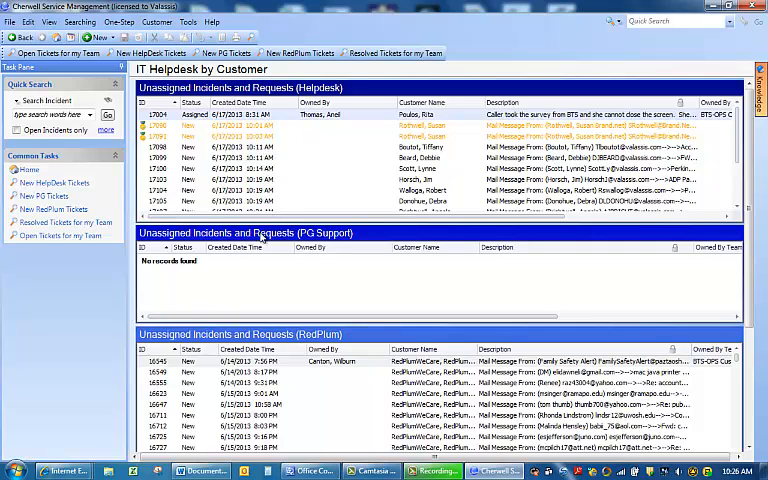
{"action": "mouse_move", "coordinate": [292, 280]}
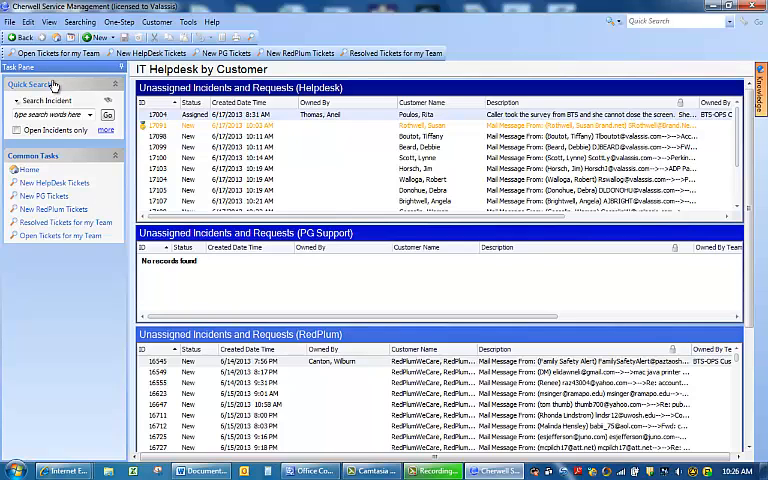
{"action": "left_click", "coordinate": [47, 100]}
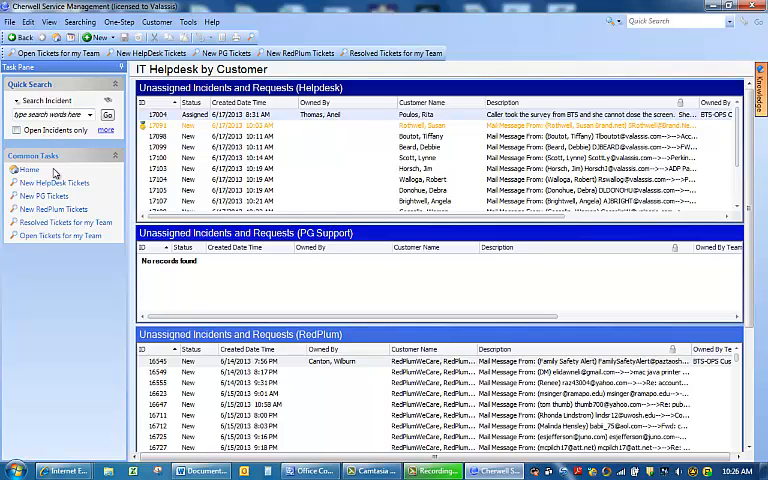
{"action": "mouse_move", "coordinate": [55, 182]}
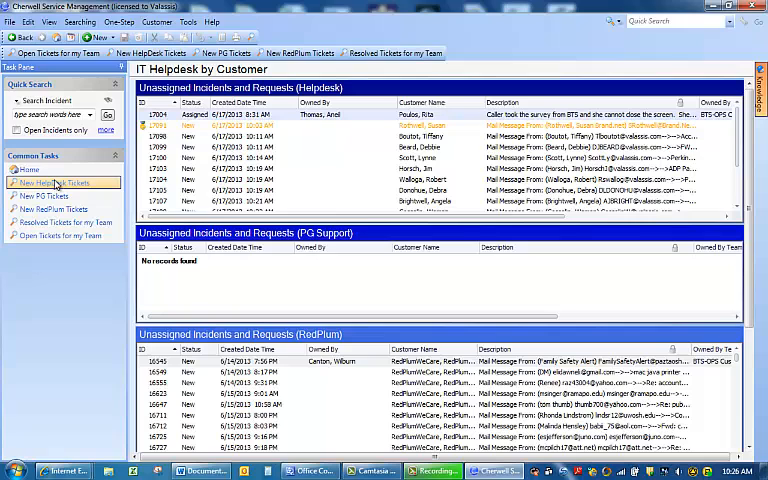
{"action": "mouse_move", "coordinate": [58, 184]}
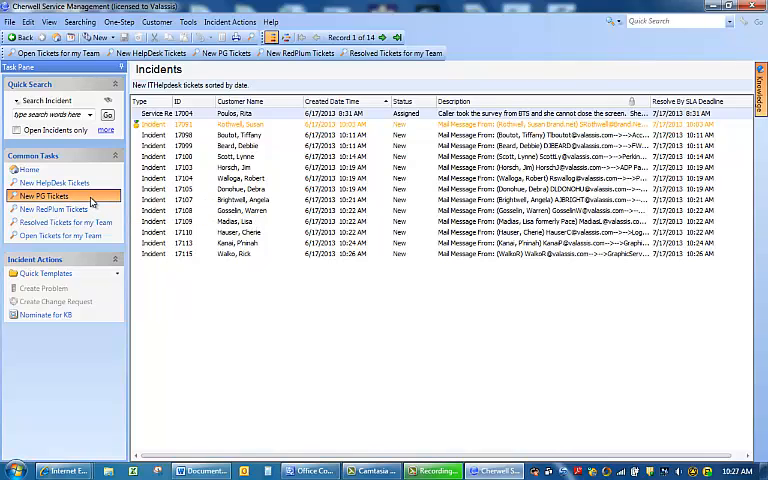
View New PG and RedPlum tickets, then return to the IT Helpdesk New dashboard
{"action": "left_click", "coordinate": [44, 196]}
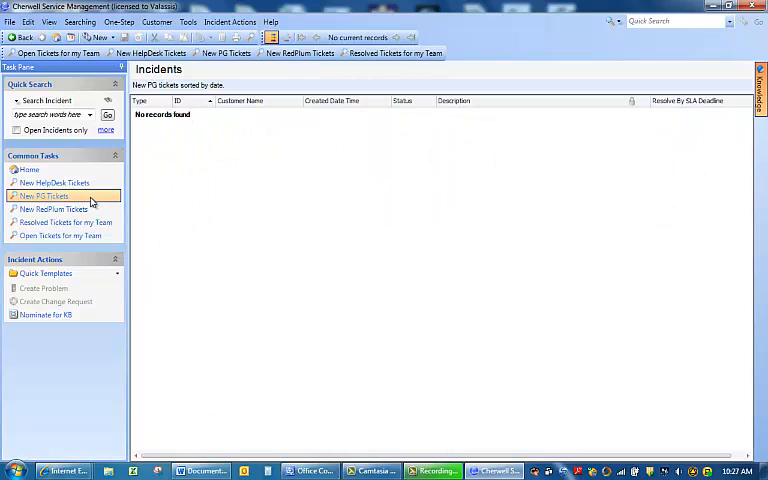
{"action": "left_click", "coordinate": [51, 208]}
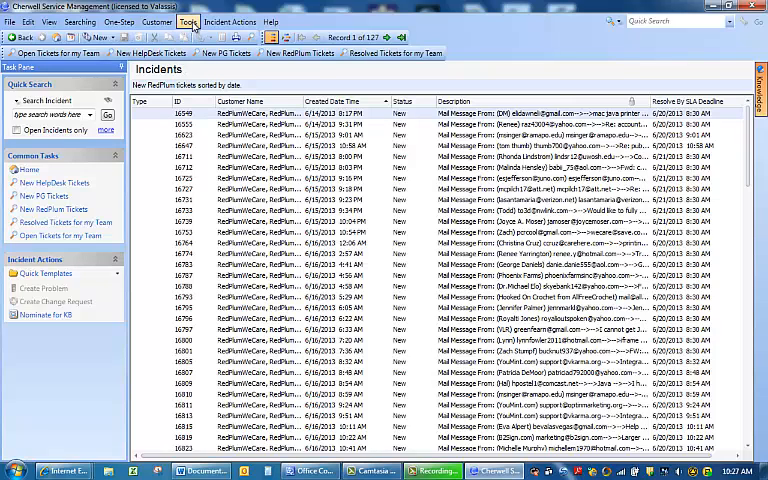
{"action": "left_click", "coordinate": [188, 21]}
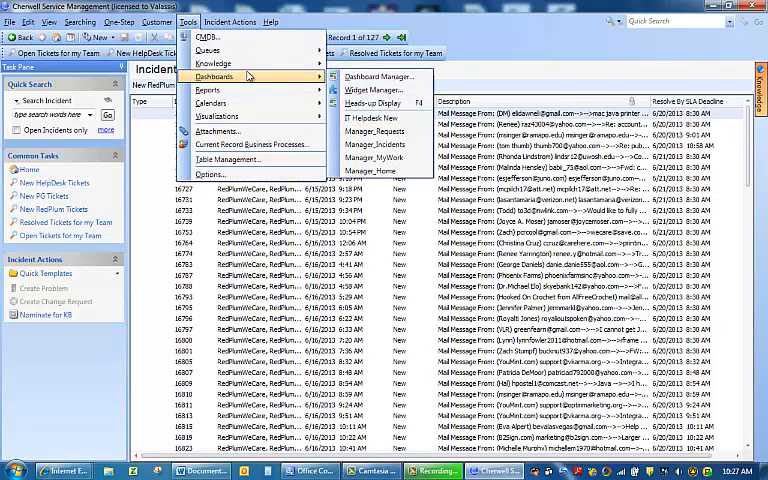
{"action": "mouse_move", "coordinate": [375, 118]}
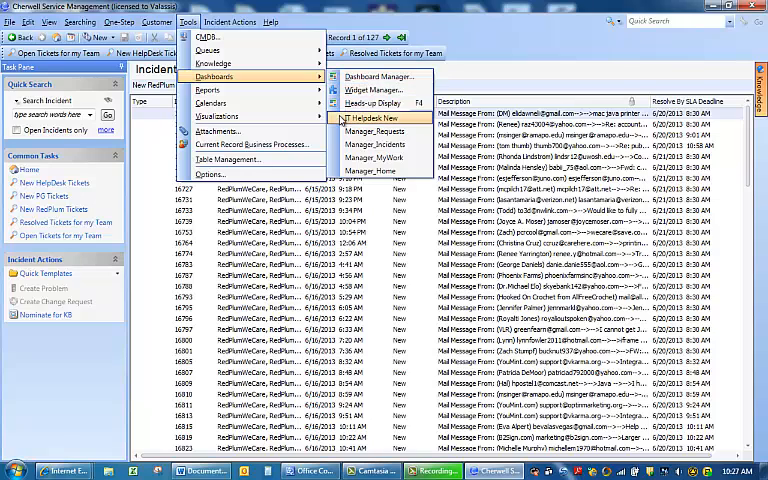
{"action": "left_click", "coordinate": [373, 118]}
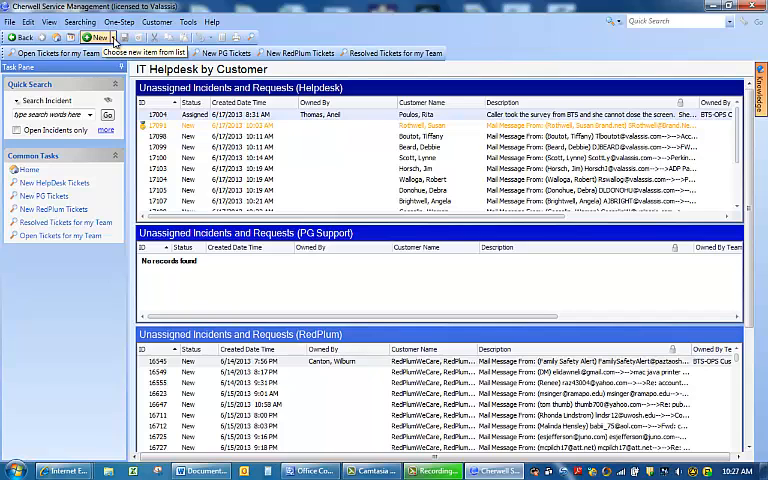
Start a new incident, discard the unsaved draft, and begin incident 17118
{"action": "left_click", "coordinate": [100, 38]}
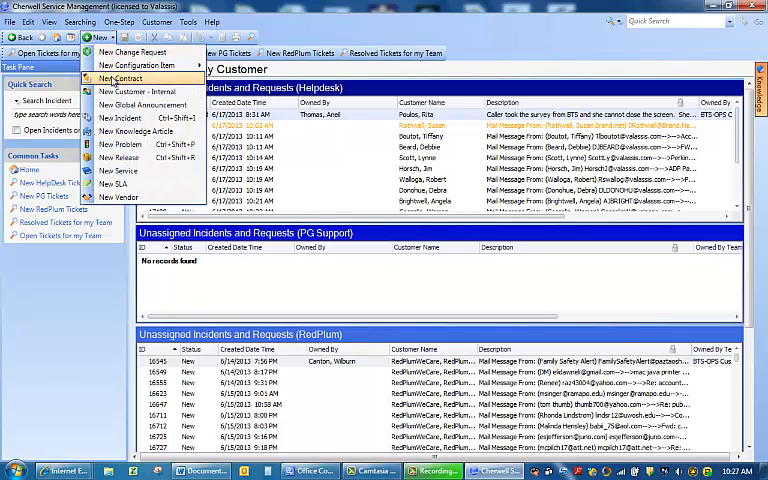
{"action": "mouse_move", "coordinate": [139, 65]}
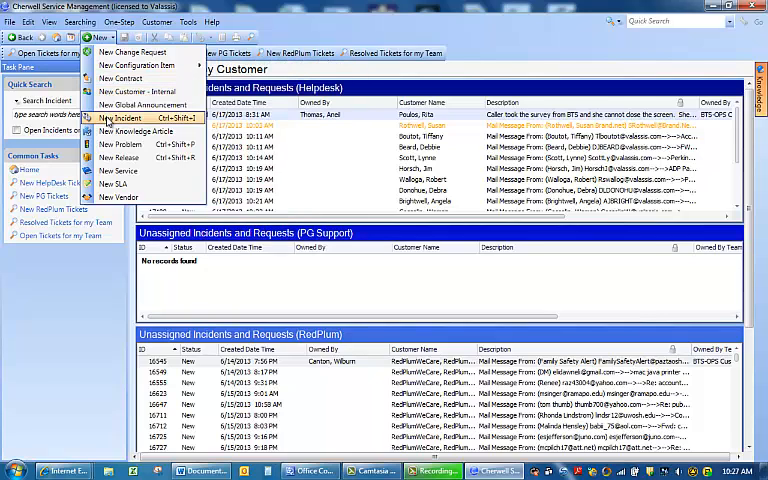
{"action": "left_click", "coordinate": [130, 117]}
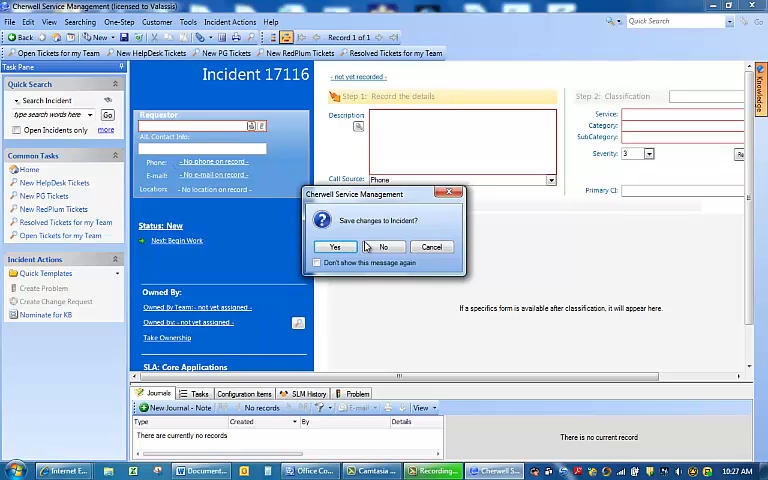
{"action": "left_click", "coordinate": [383, 247]}
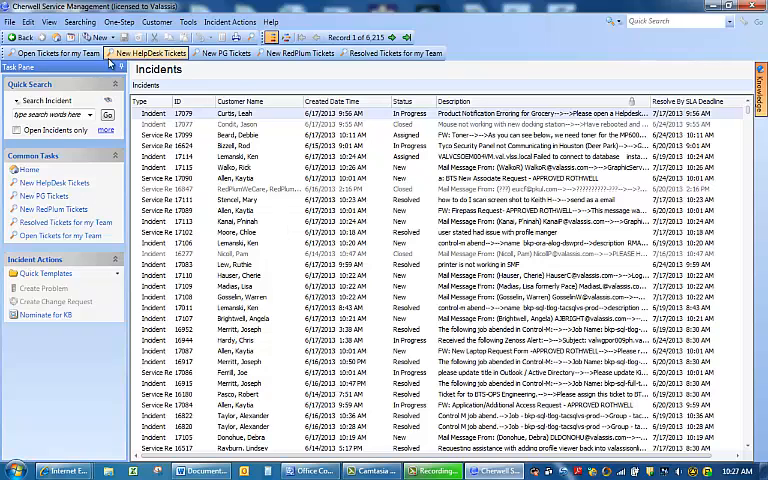
{"action": "left_click", "coordinate": [100, 37]}
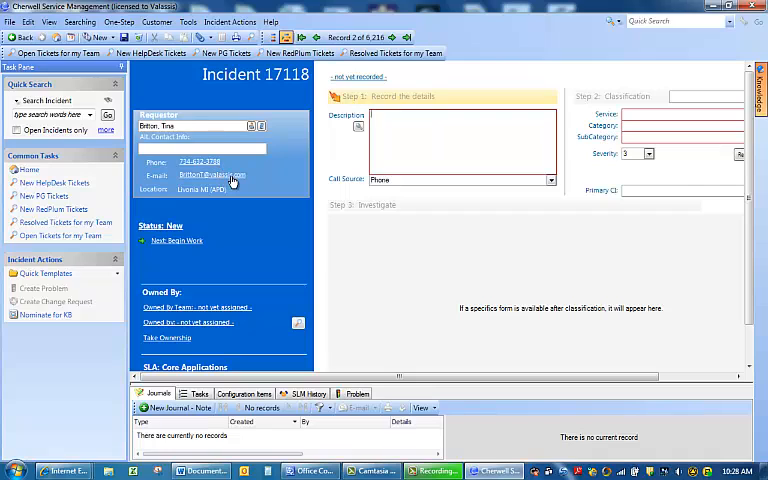
{"action": "mouse_move", "coordinate": [233, 197]}
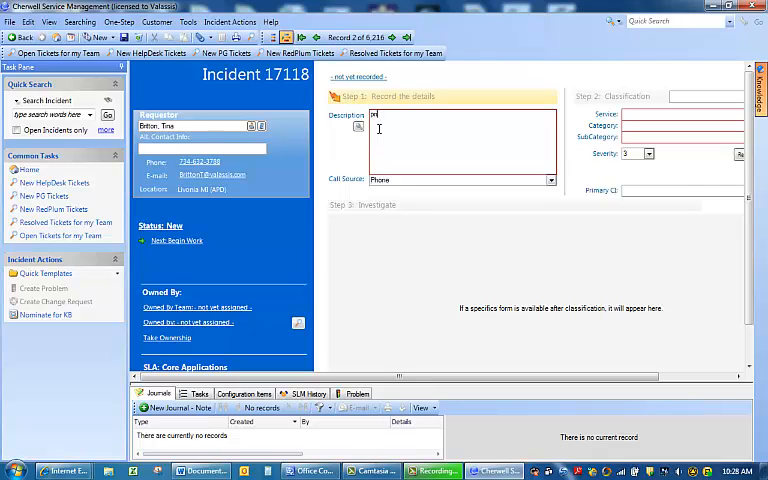
Enter 'printer issue cannot print' as the incident description
{"action": "type", "text": "printer issue cl"}
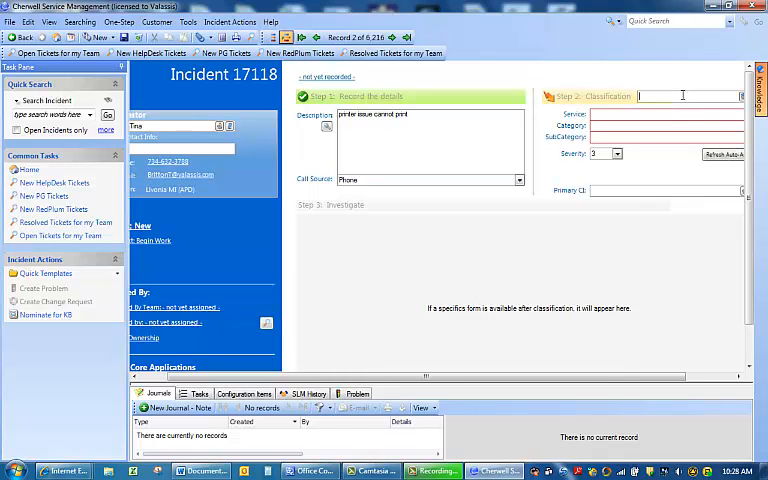
Search 'print' and classify the incident as Epson DFX5000 Plus printer
{"action": "type", "text": "printer"}
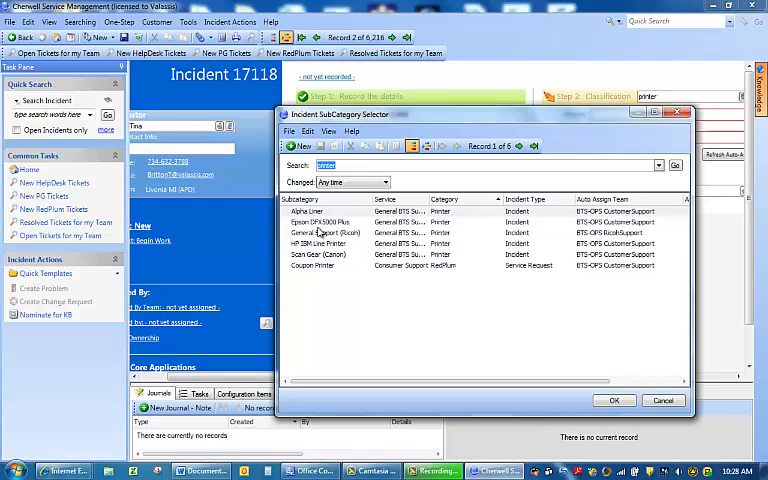
{"action": "mouse_move", "coordinate": [322, 272]}
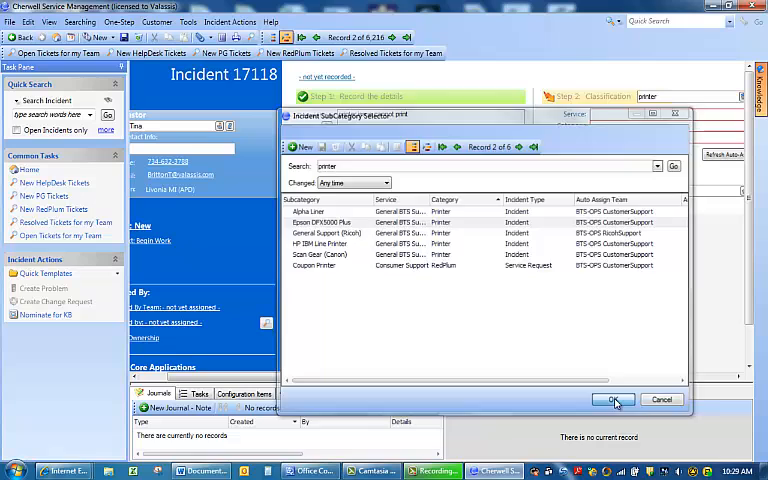
{"action": "left_click", "coordinate": [612, 399]}
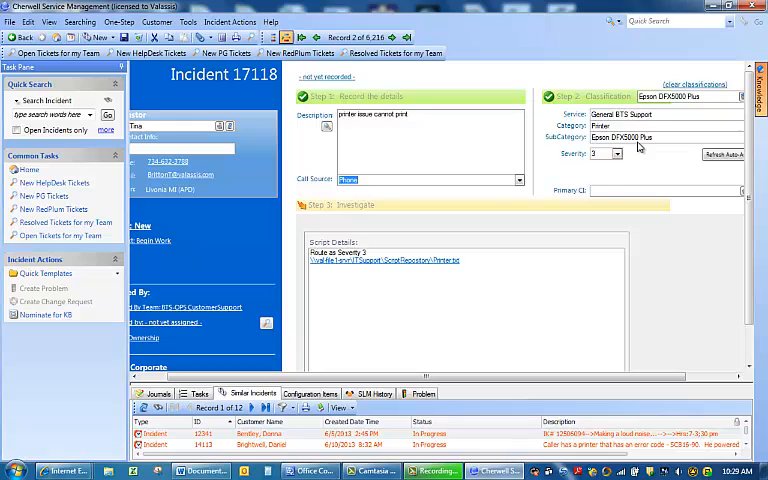
{"action": "mouse_move", "coordinate": [630, 163]}
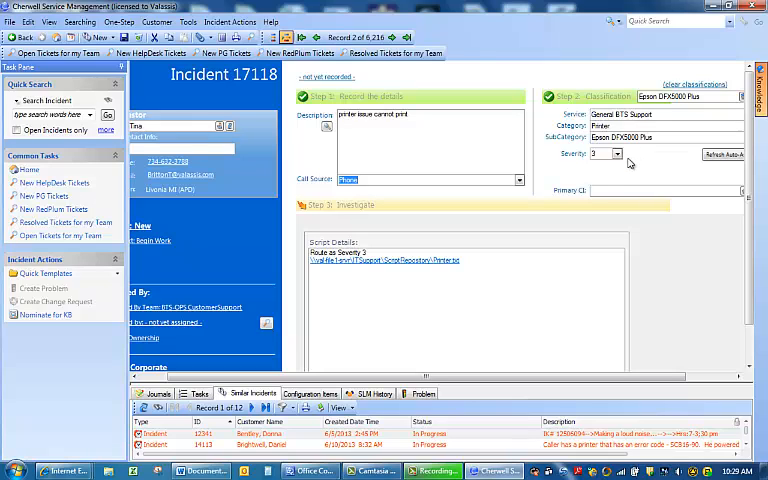
{"action": "mouse_move", "coordinate": [476, 236]}
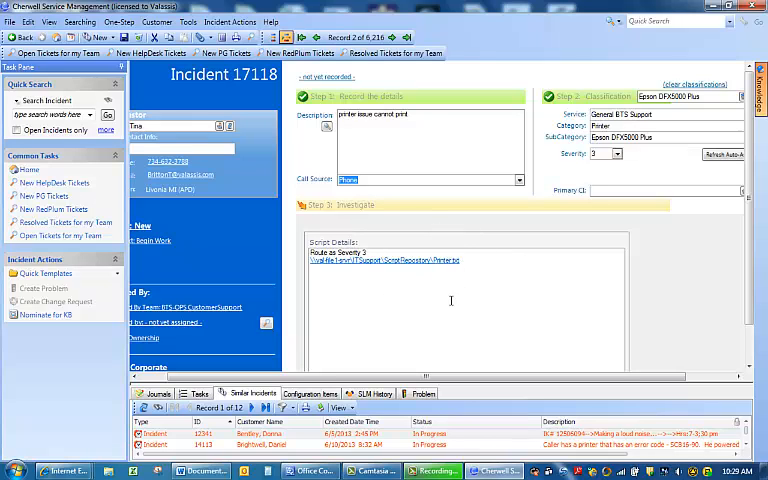
{"action": "mouse_move", "coordinate": [737, 368]}
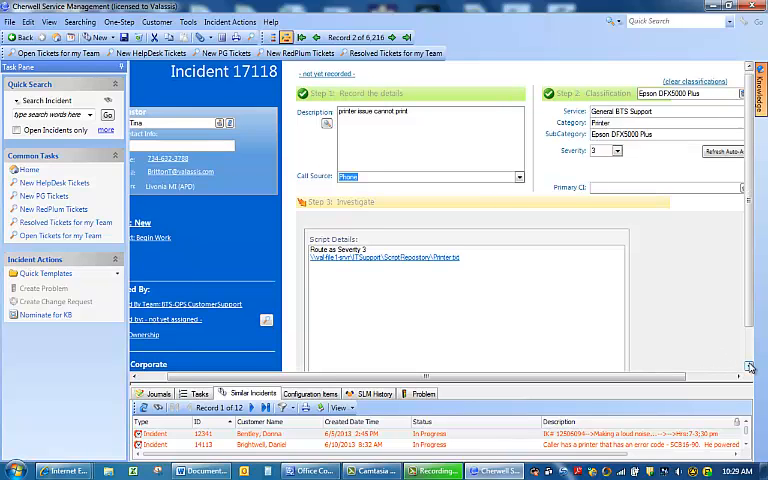
Take ownership of incident 17118 and begin work on it
{"action": "scroll", "scroll_direction": "down", "scroll_amount": 3}
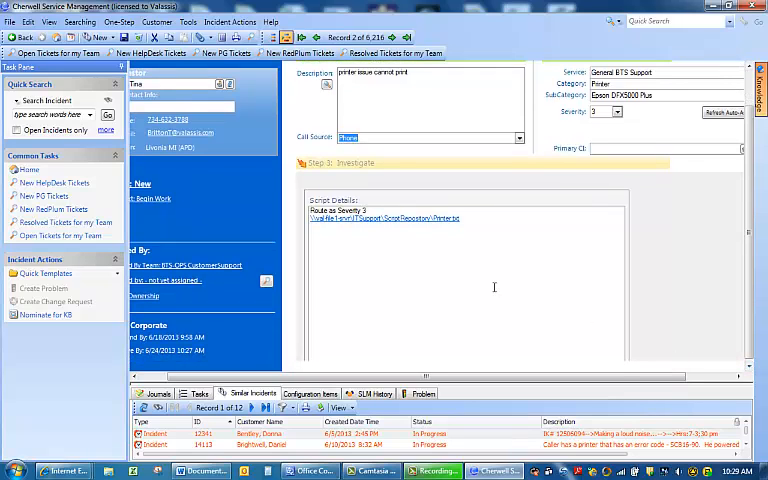
{"action": "mouse_move", "coordinate": [157, 381]}
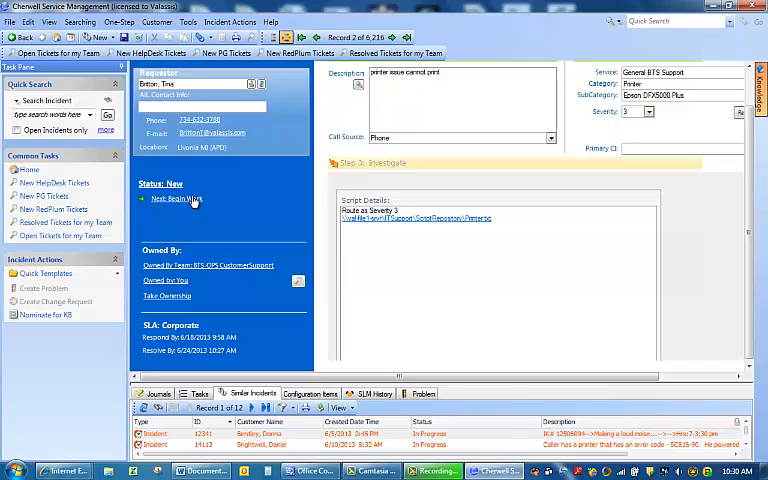
{"action": "left_click", "coordinate": [178, 198]}
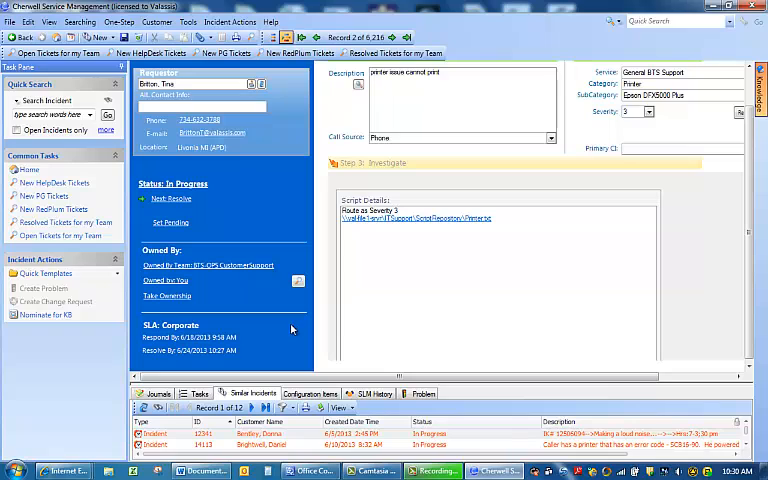
{"action": "mouse_move", "coordinate": [385, 441]}
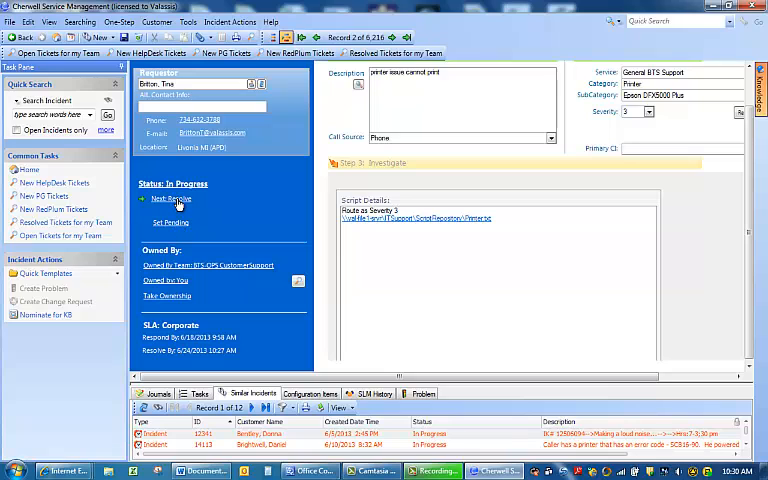
Resolve with description 'printer was making a loud noise and now issue has been resolved', then close
{"action": "left_click", "coordinate": [170, 199]}
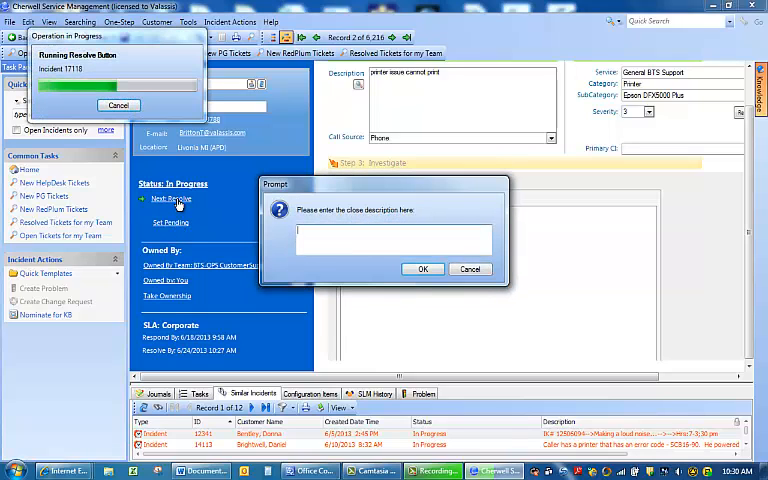
{"action": "type", "text": "prnt"}
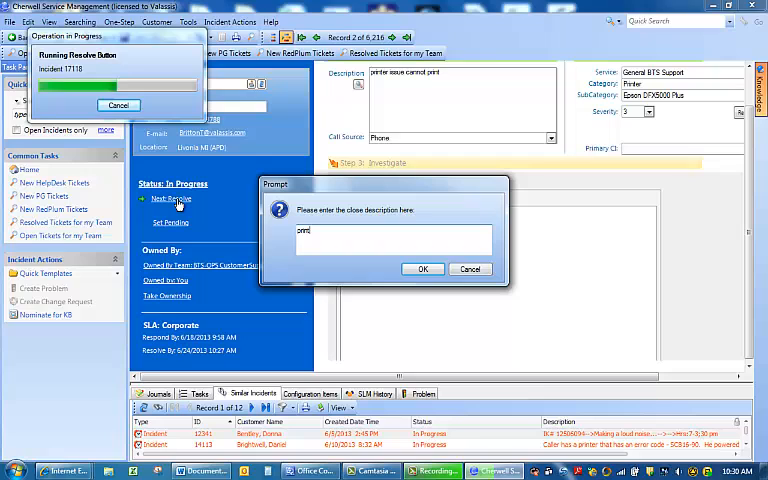
{"action": "type", "text": "printer was making a loud nois"}
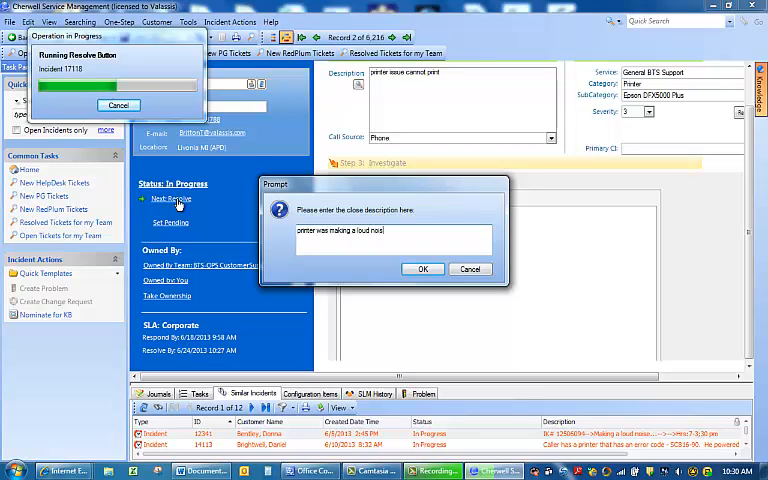
{"action": "type", "text": "and now is"}
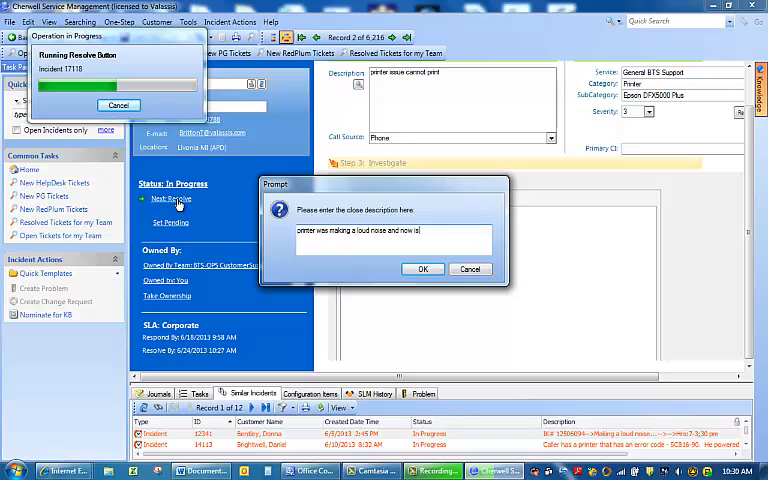
{"action": "type", "text": "issue has been resolved"}
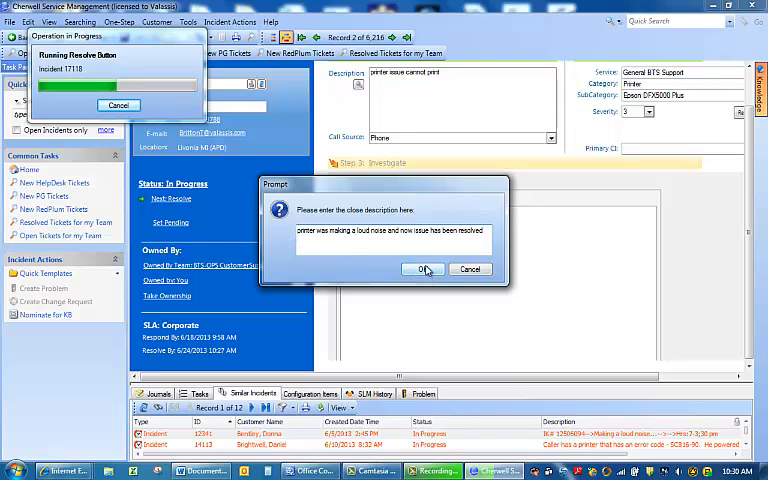
{"action": "left_click", "coordinate": [423, 268]}
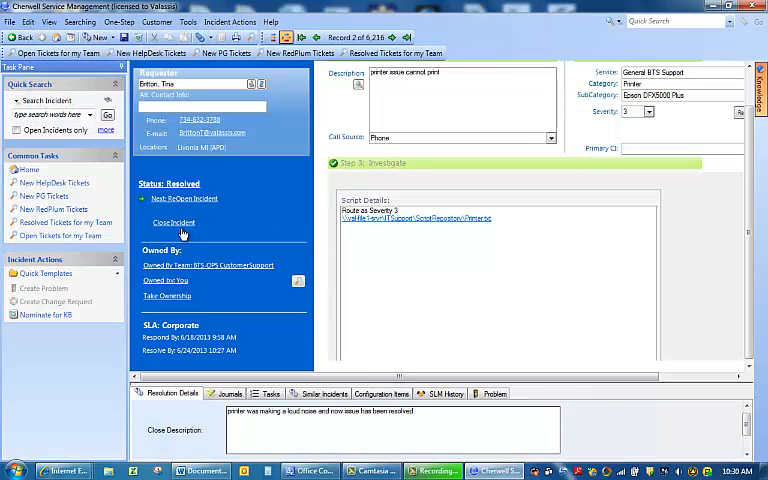
{"action": "left_click", "coordinate": [174, 222]}
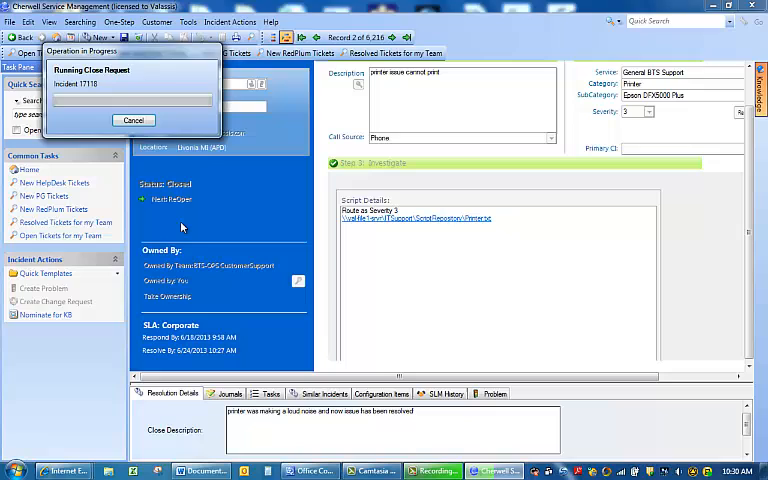